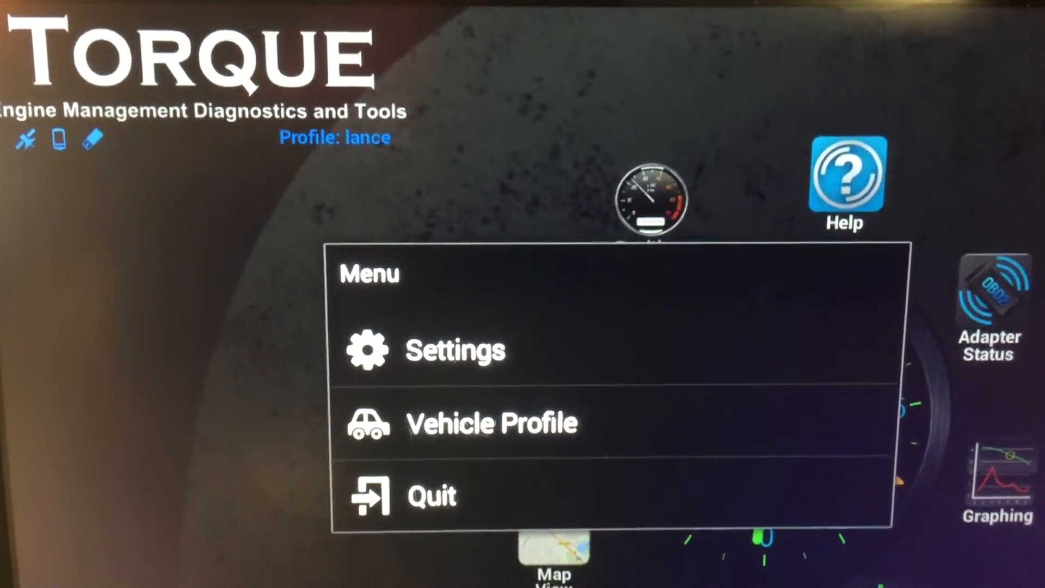
# Scroll the dashboard toward the main menu to reach Settings
pyautogui.scroll(-3)
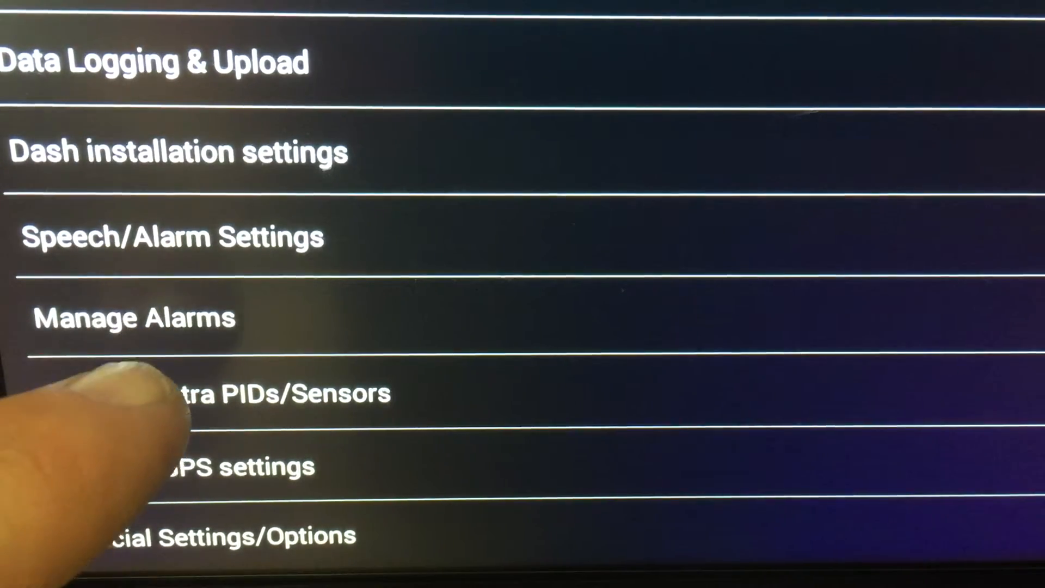
# Enter Manage Extra PIDs/Sensors from the Settings list, showing the empty PID page
pyautogui.click(267, 393)
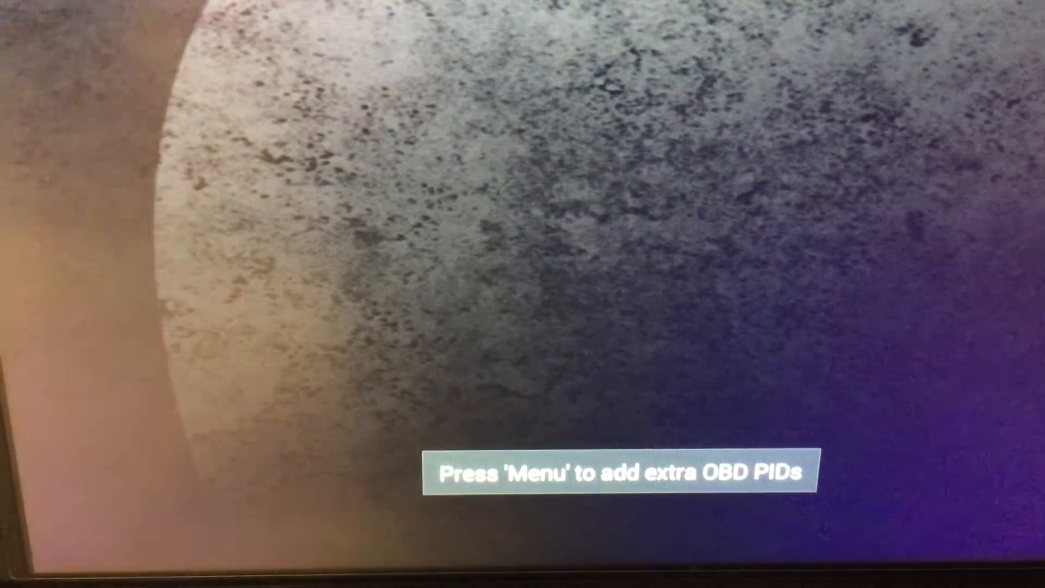
# Add the predefined Ford Power Stroke set of custom ECU PIDs via the overflow menu
pyautogui.click(726, 113)
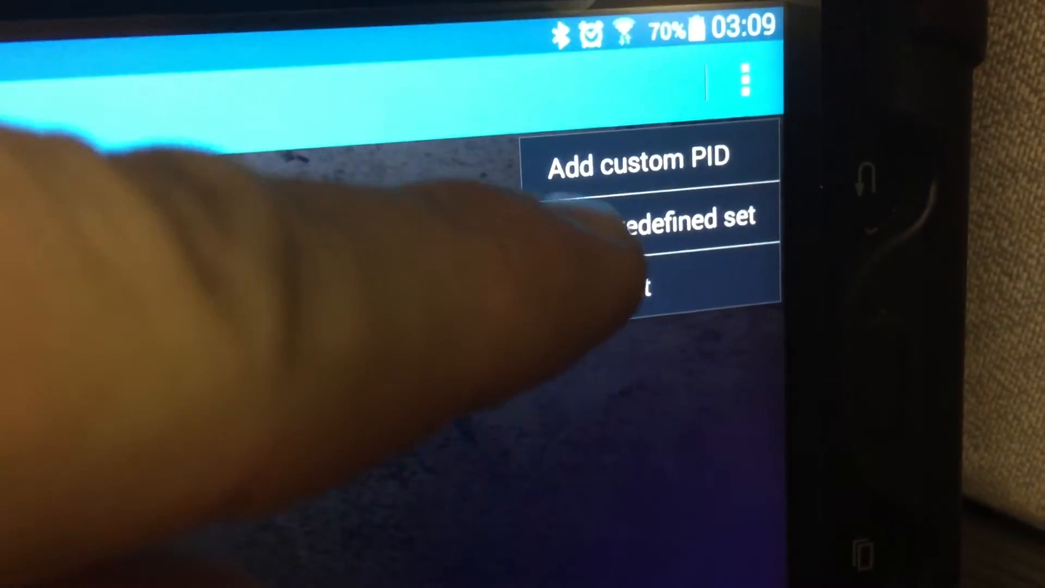
pyautogui.click(646, 217)
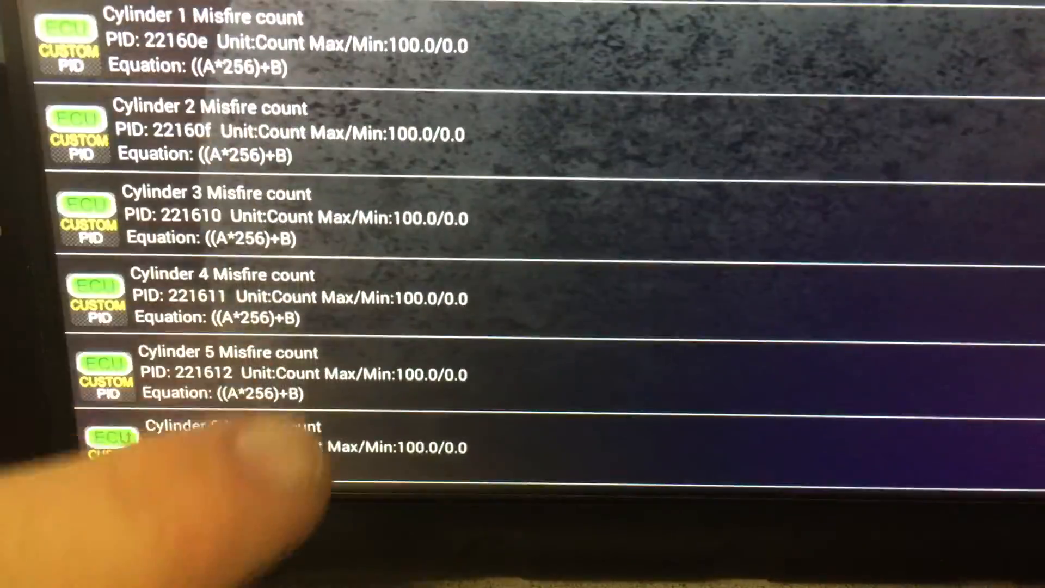
pyautogui.scroll(-3)
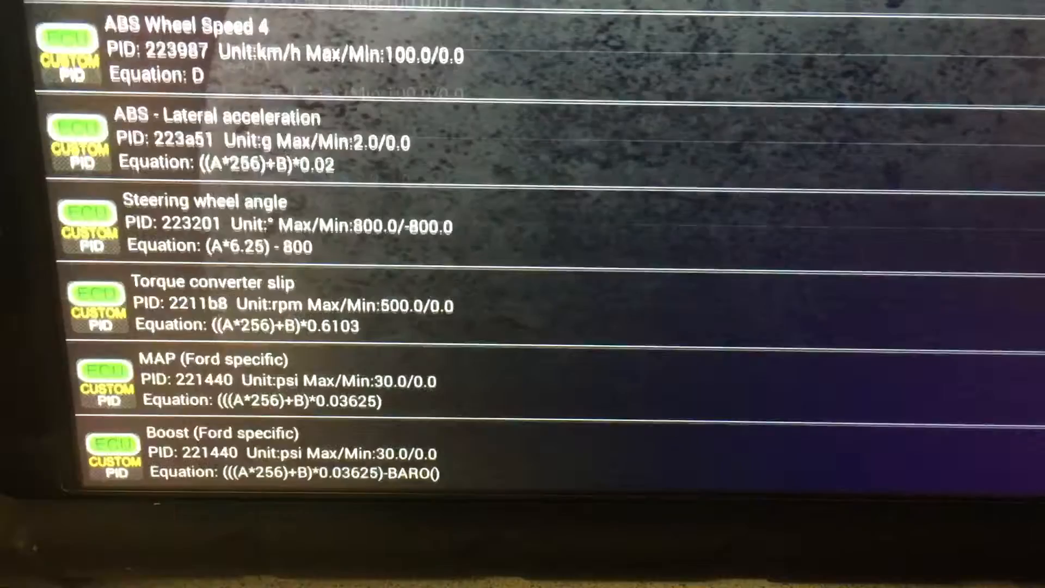
pyautogui.scroll(-3)
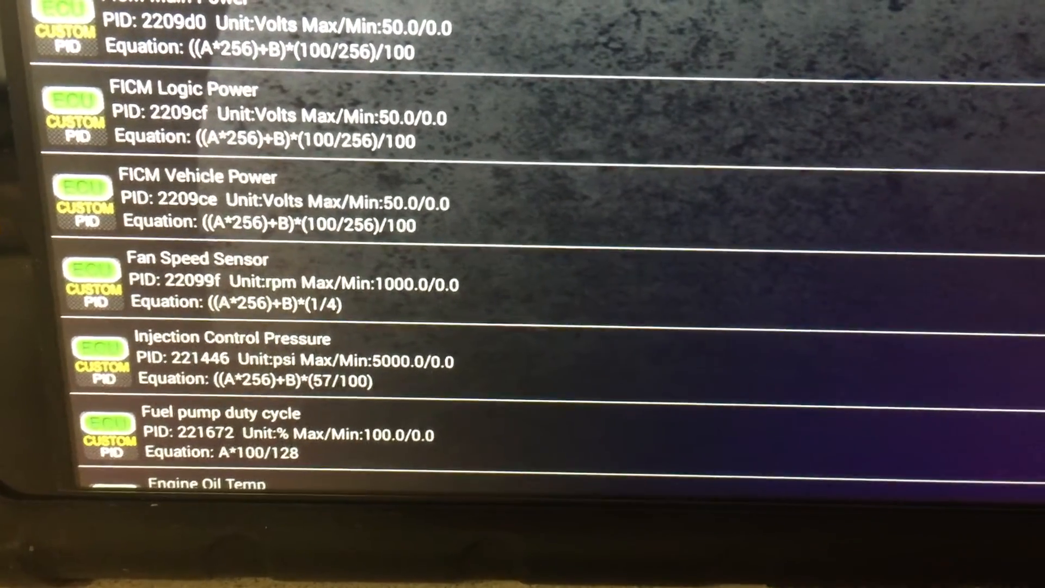
pyautogui.scroll(-3)
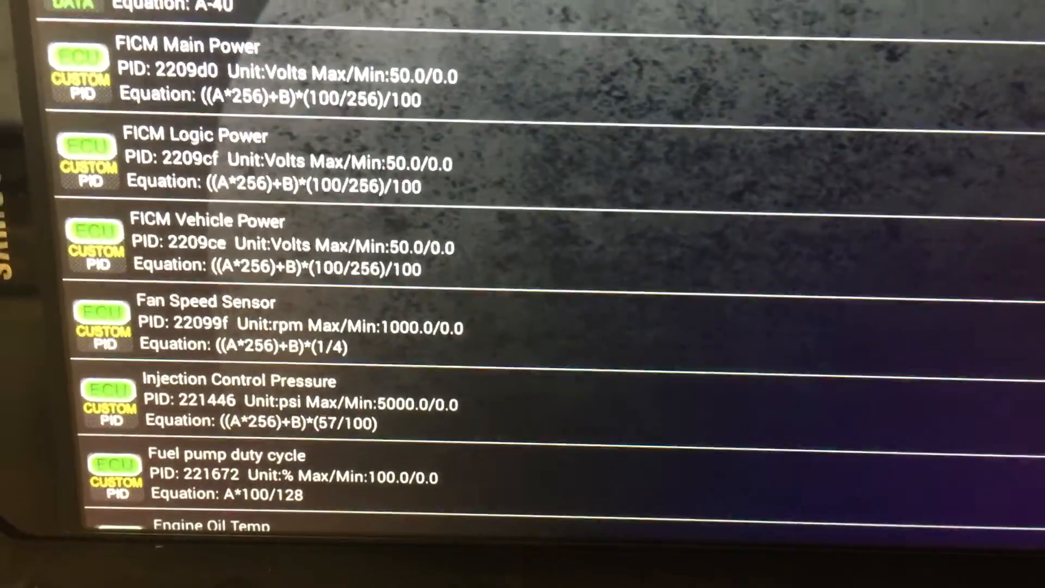